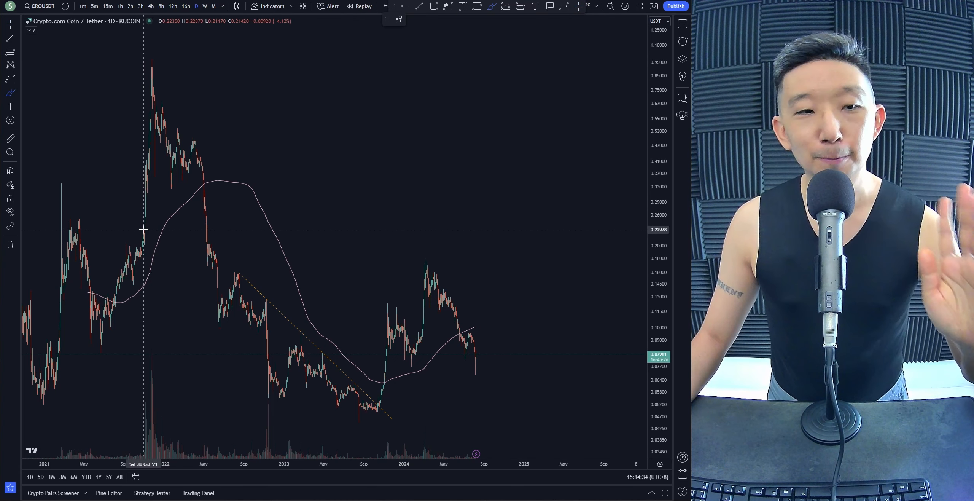
{"action": "mouse_move", "coordinate": [78, 222]}
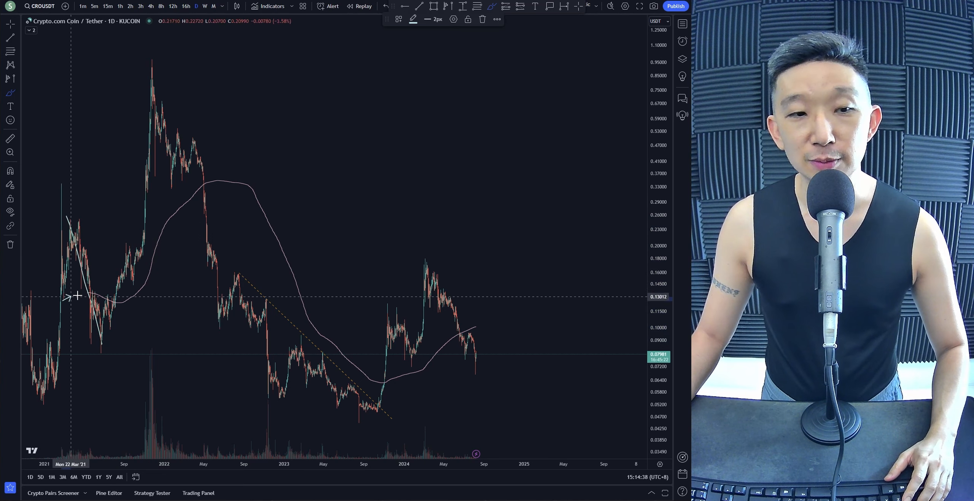
{"action": "mouse_move", "coordinate": [97, 309]}
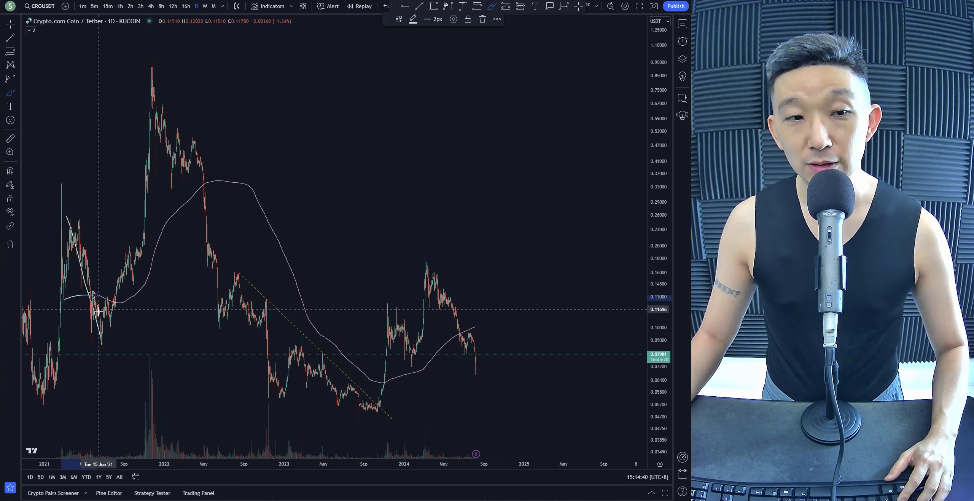
{"action": "mouse_move", "coordinate": [149, 68]}
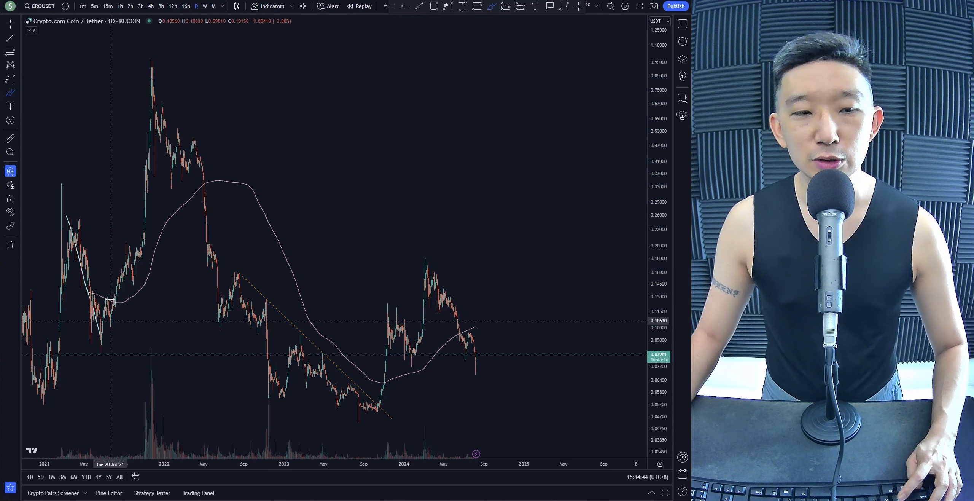
{"action": "mouse_move", "coordinate": [85, 290]}
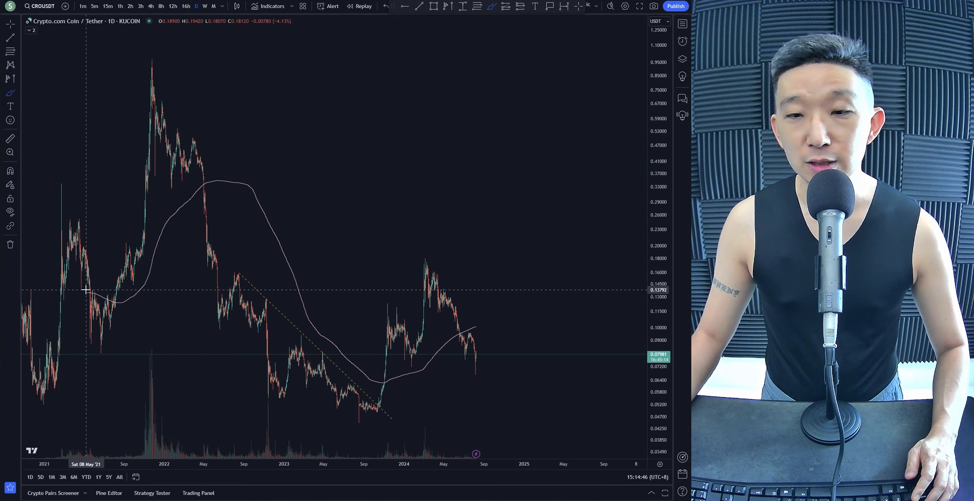
{"action": "mouse_move", "coordinate": [99, 301]}
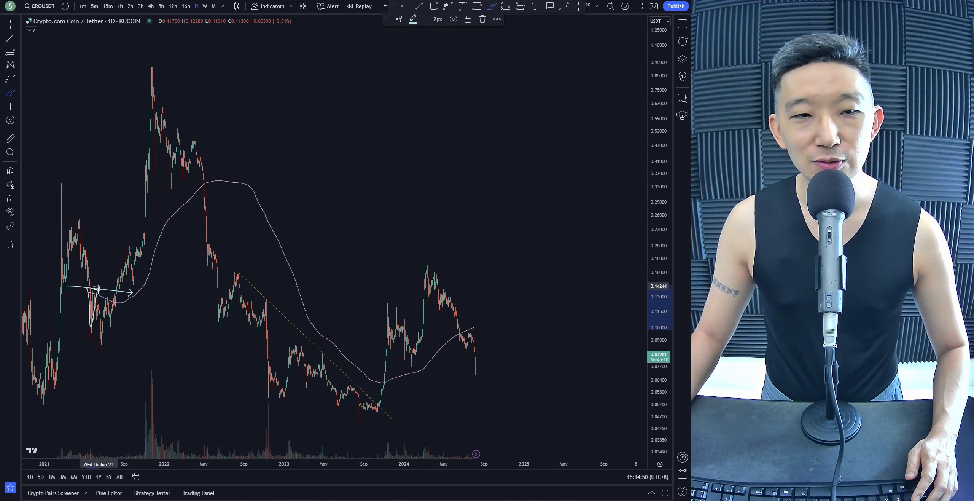
{"action": "mouse_move", "coordinate": [115, 293]}
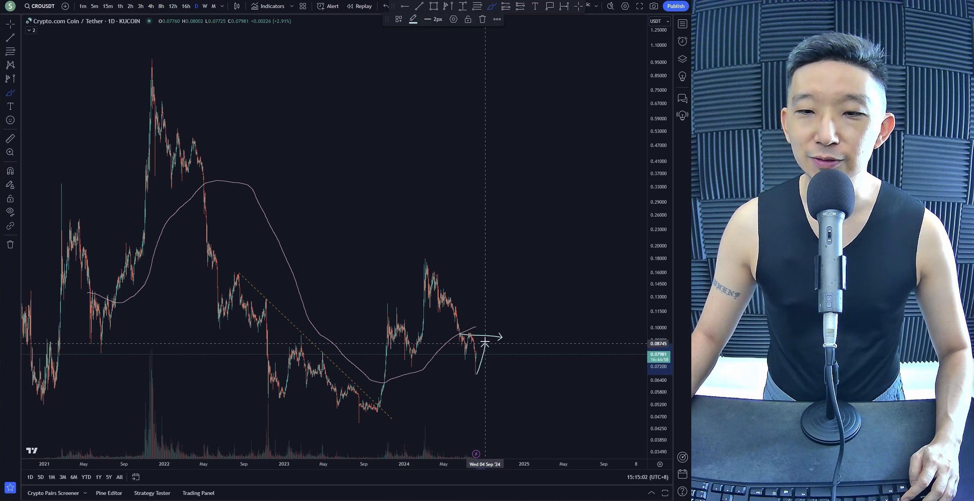
{"action": "mouse_move", "coordinate": [488, 339]}
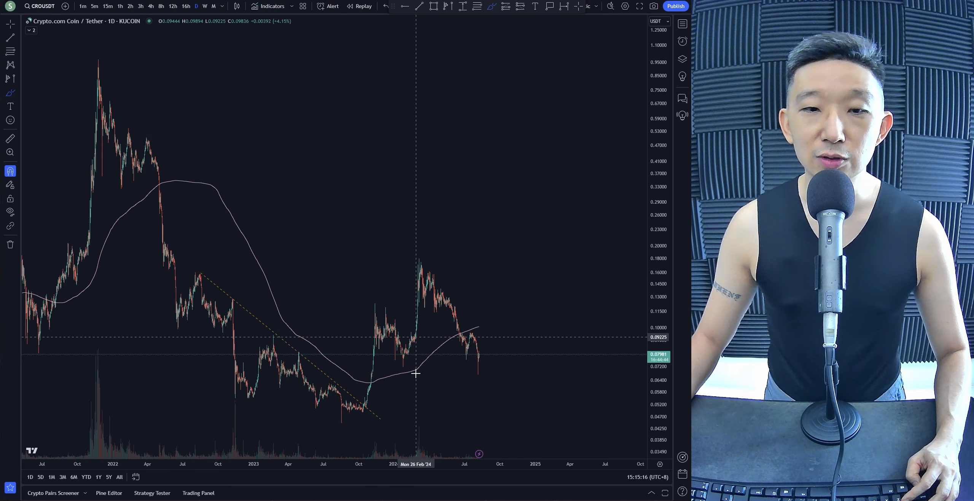
{"action": "mouse_move", "coordinate": [496, 336]}
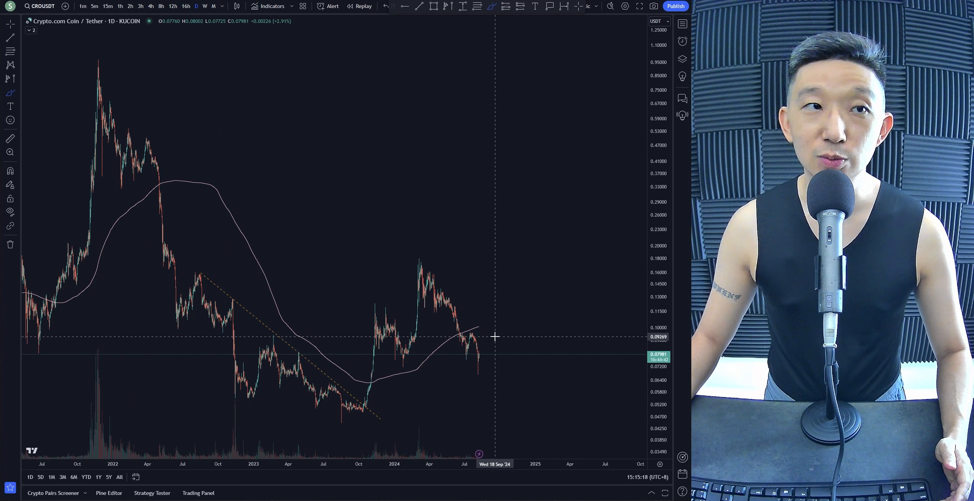
{"action": "mouse_move", "coordinate": [418, 259]}
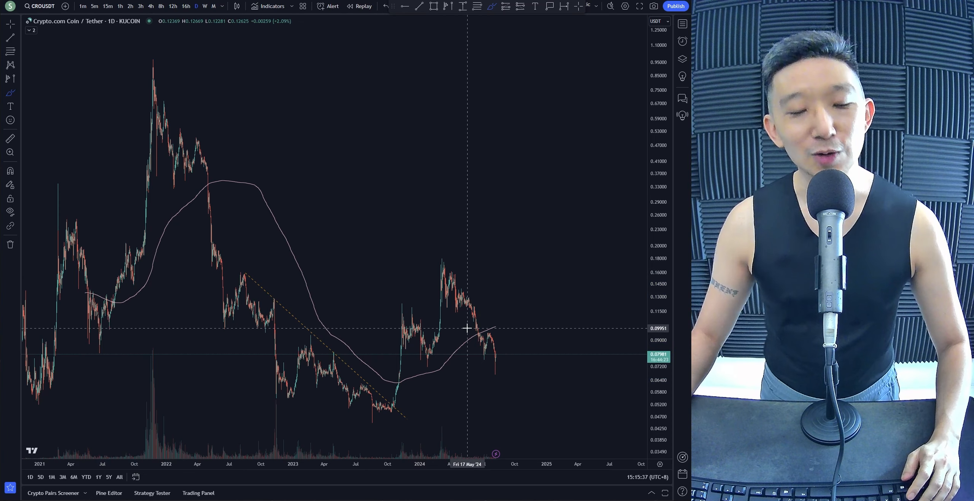
{"action": "mouse_move", "coordinate": [521, 334]}
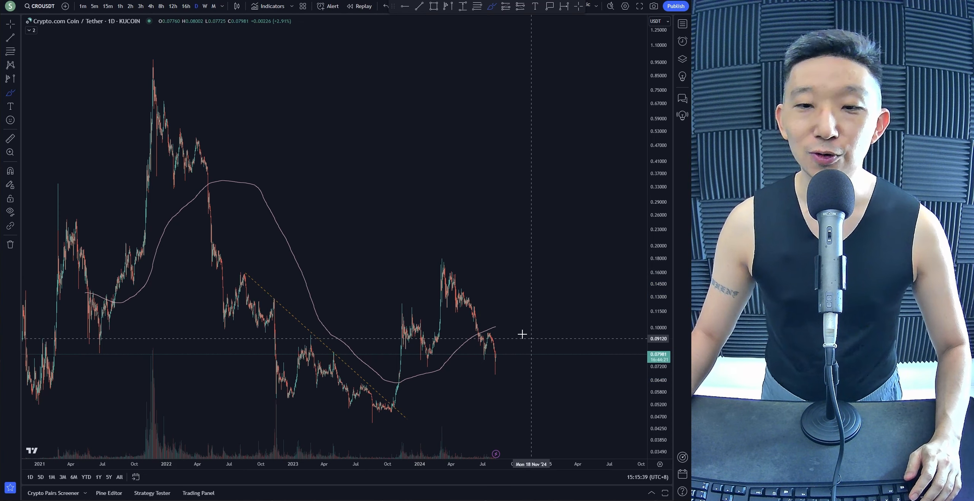
{"action": "mouse_move", "coordinate": [522, 353]}
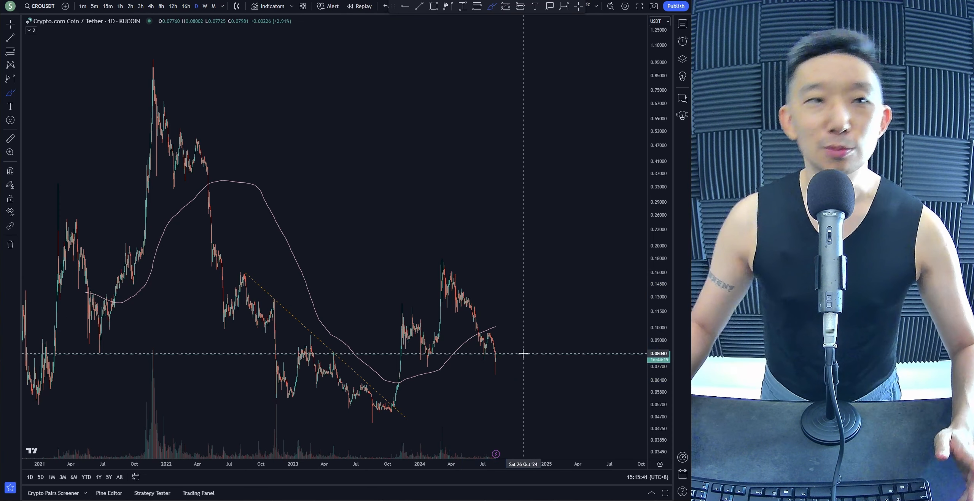